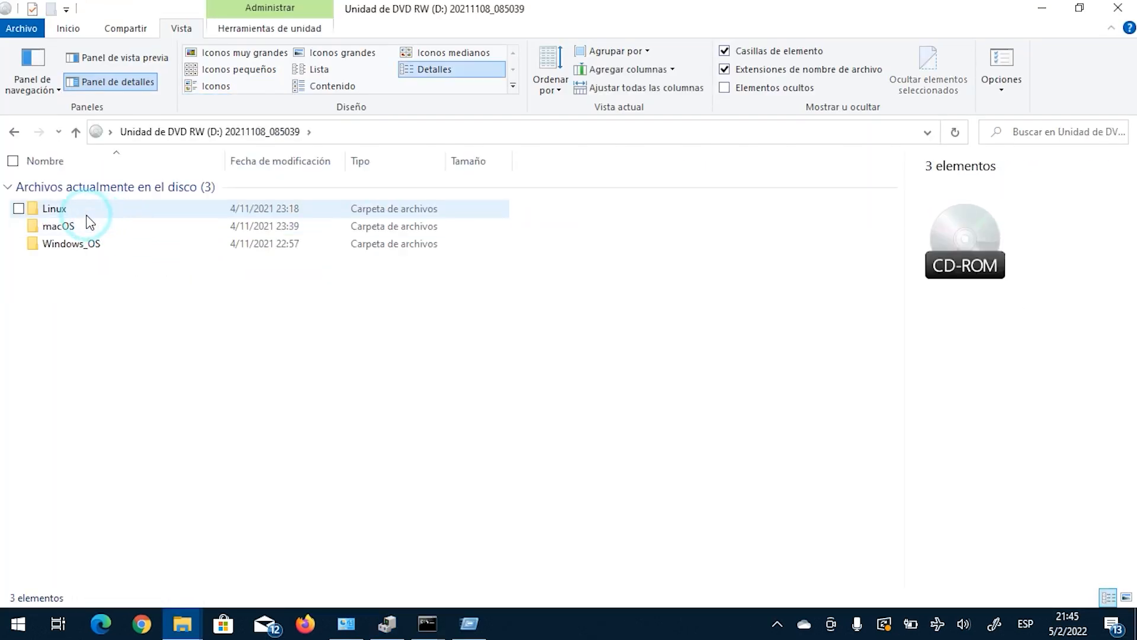
Navigate past the Linux and macOS folders into Windows_OS, showing five driver folders from XP to 11
double_click(53, 208)
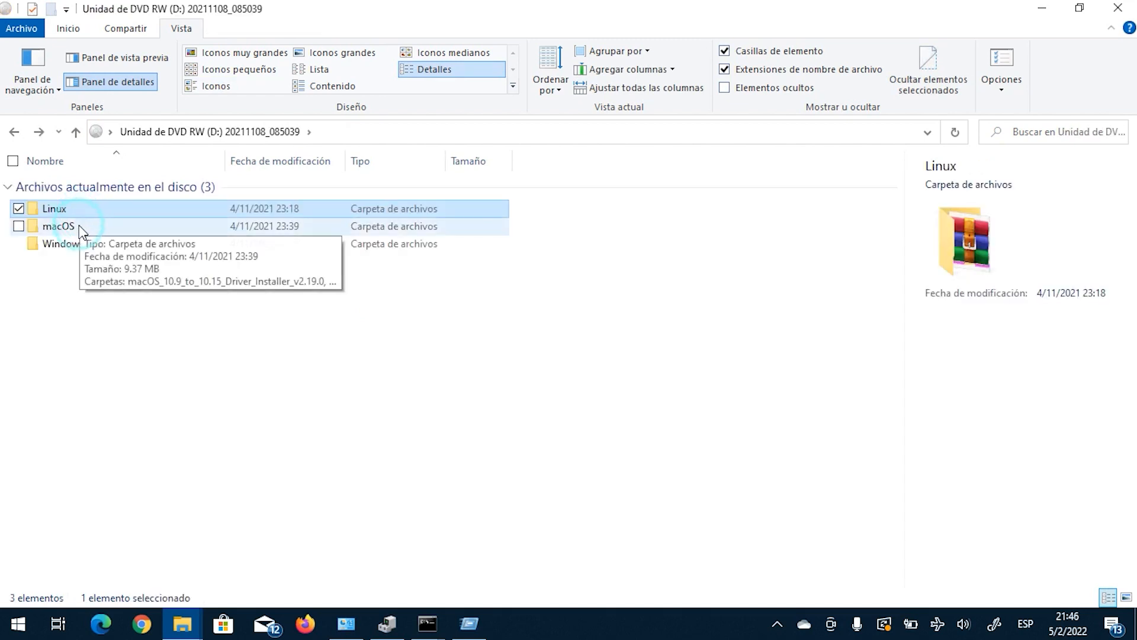
double_click(52, 225)
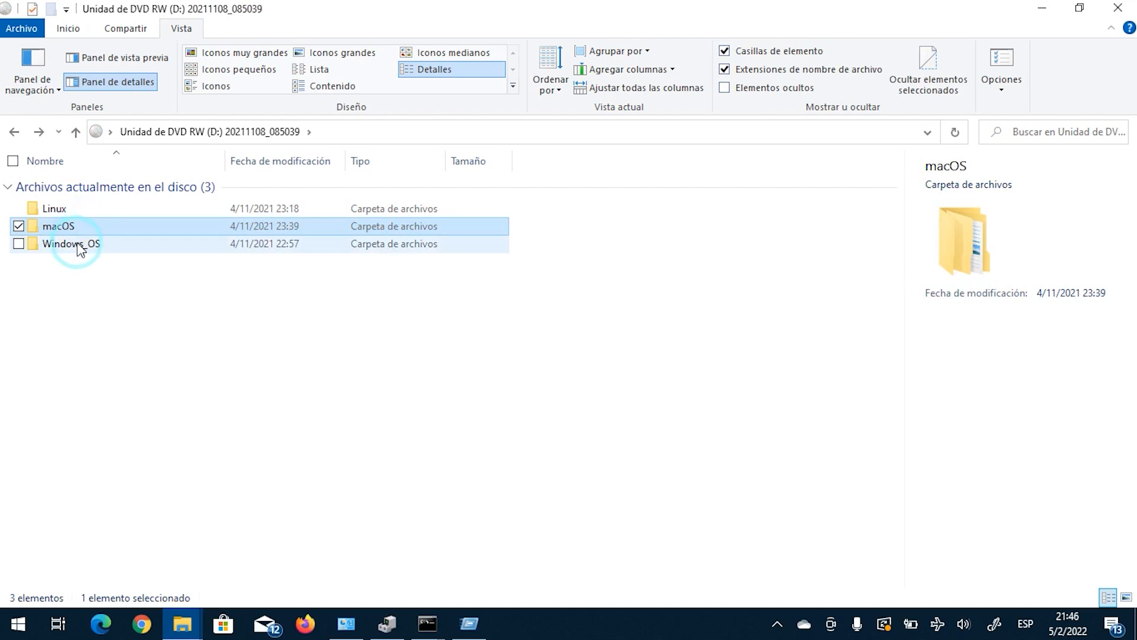
double_click(61, 244)
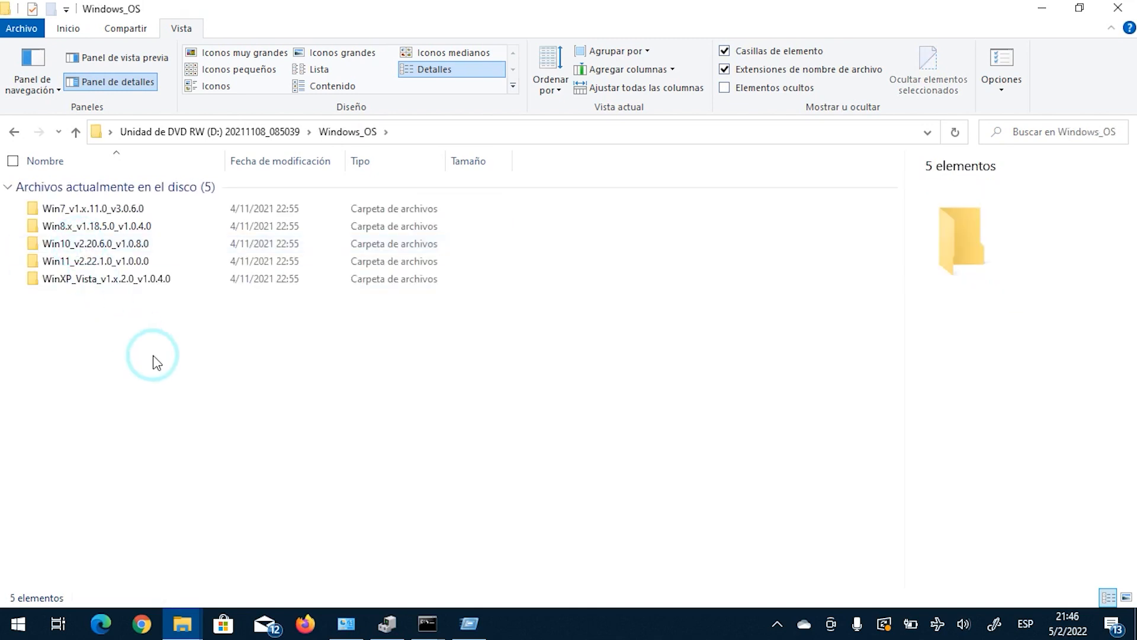